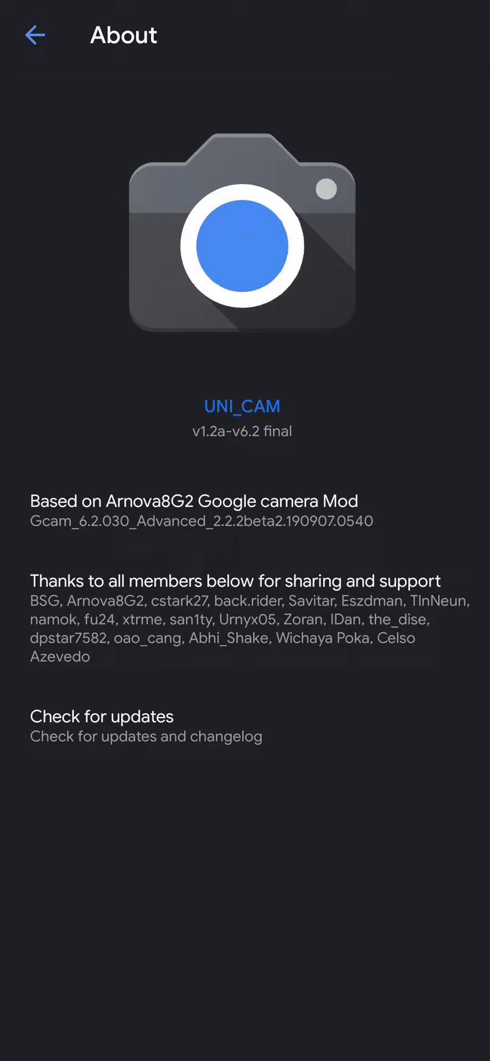
# - Switch from UNI_CAM's About screen to its Android App info page (version 1.2a)
pyautogui.click(36, 34)
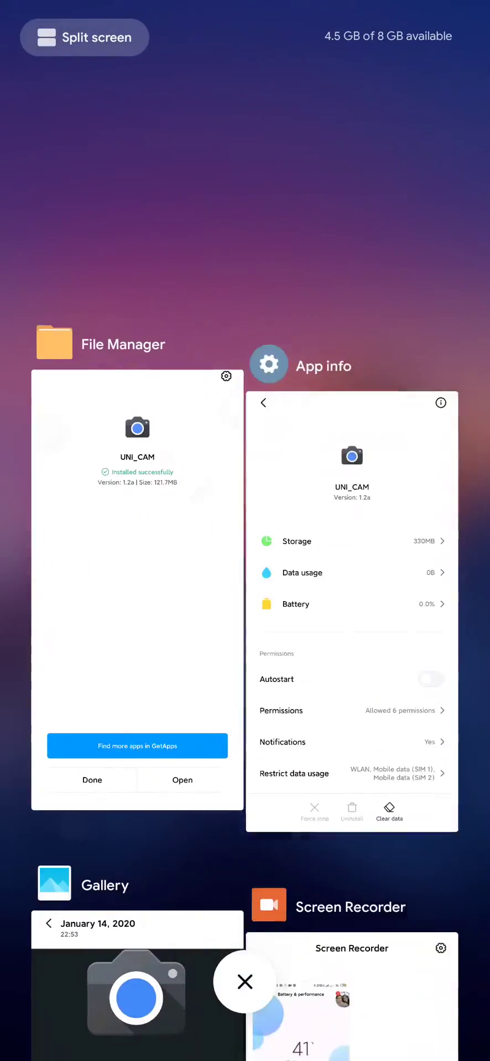
pyautogui.click(245, 982)
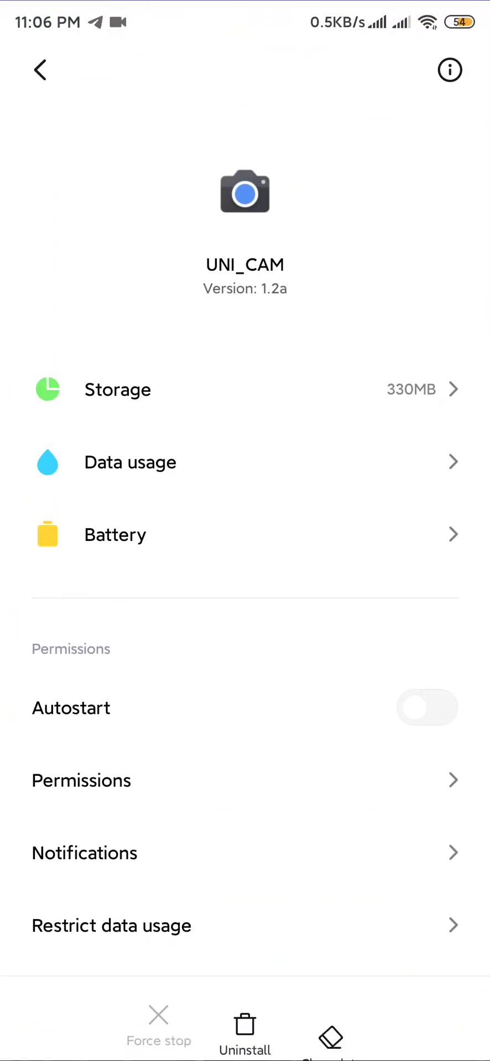
# - Uninstall UNI_CAM from App info and bring up the phone's app drawer
pyautogui.click(245, 1029)
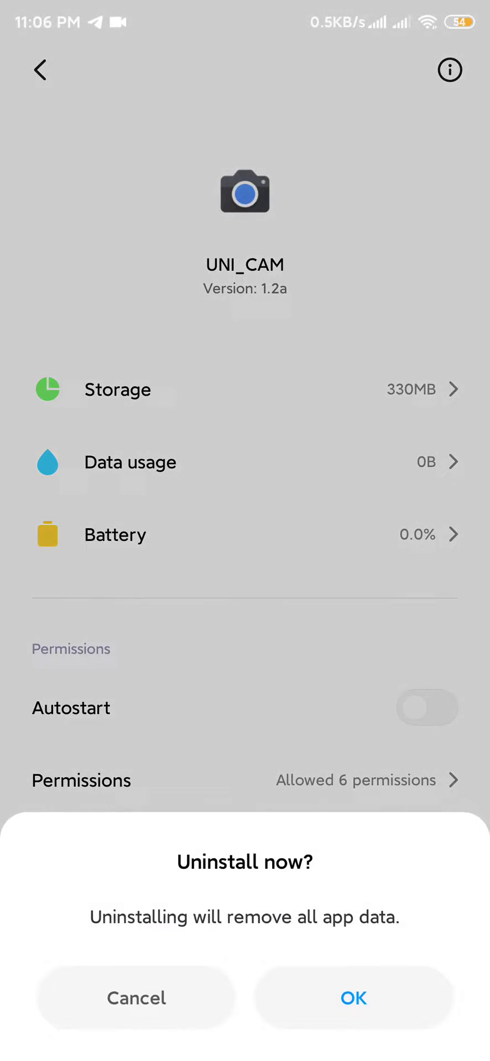
pyautogui.click(353, 997)
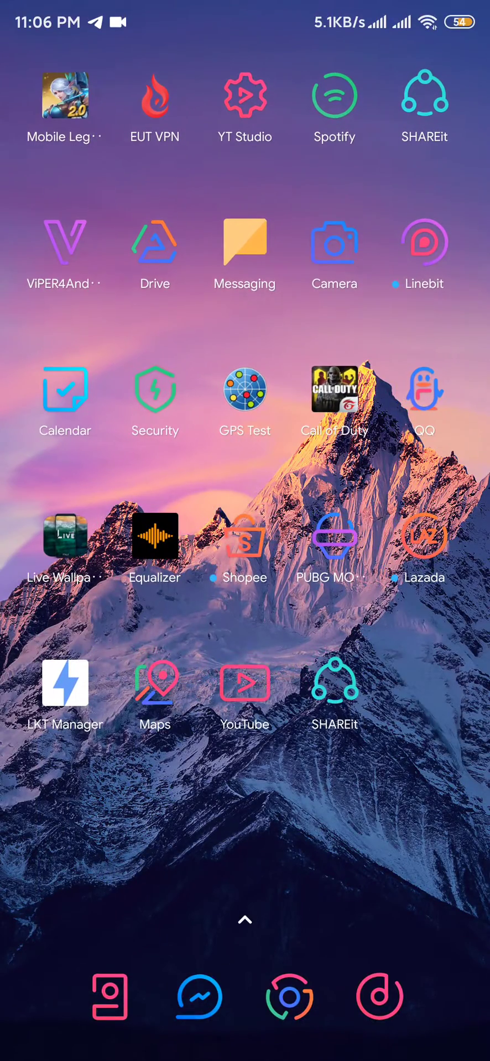
pyautogui.hscroll(-3)
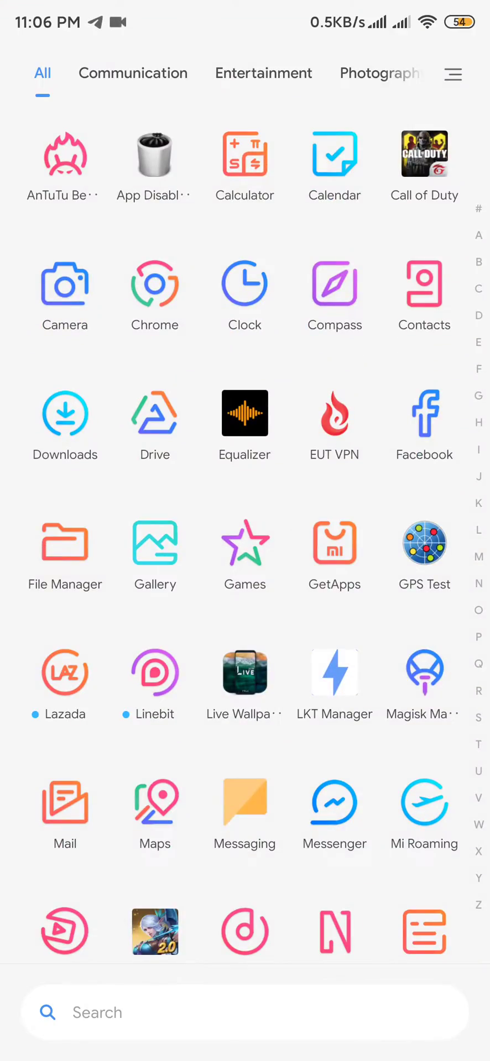
# - Reinstall UNI_CAM 1.2a from its APK in File Manager and launch it
pyautogui.click(244, 1013)
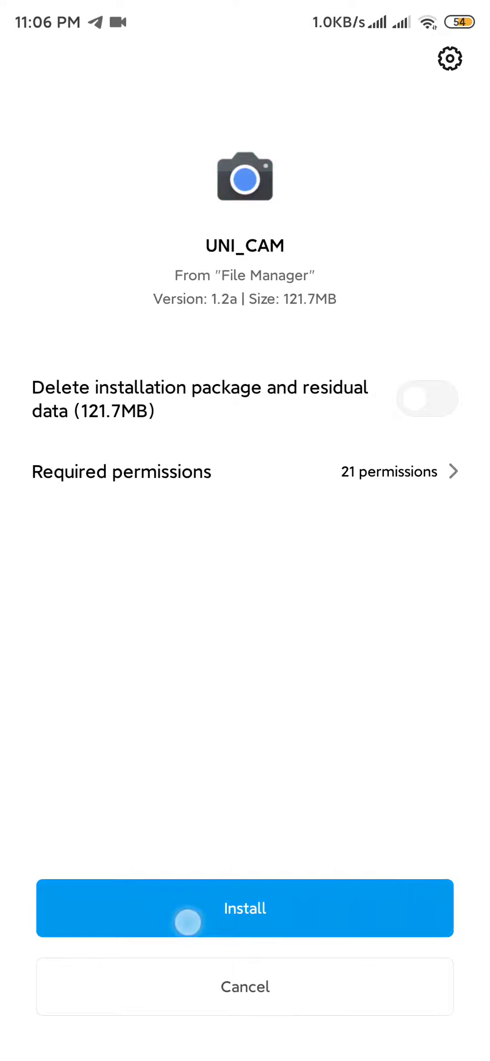
pyautogui.click(245, 909)
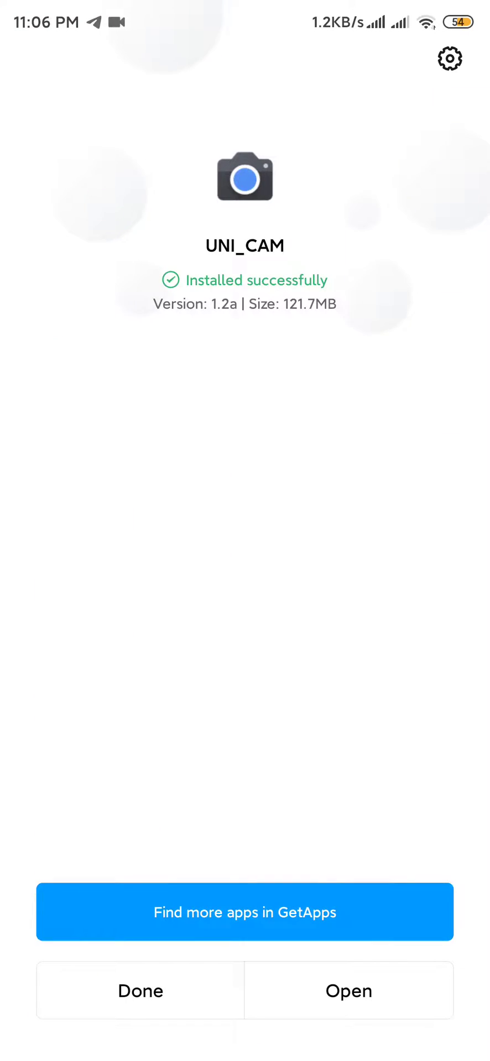
pyautogui.click(349, 991)
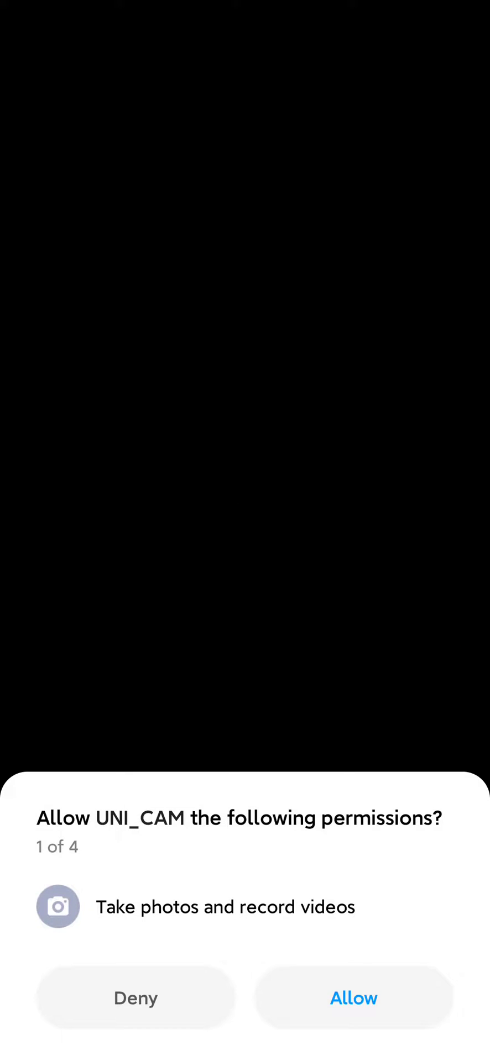
# - Grant camera permission and set Custom AWB Mod to Pixel 3
pyautogui.click(352, 999)
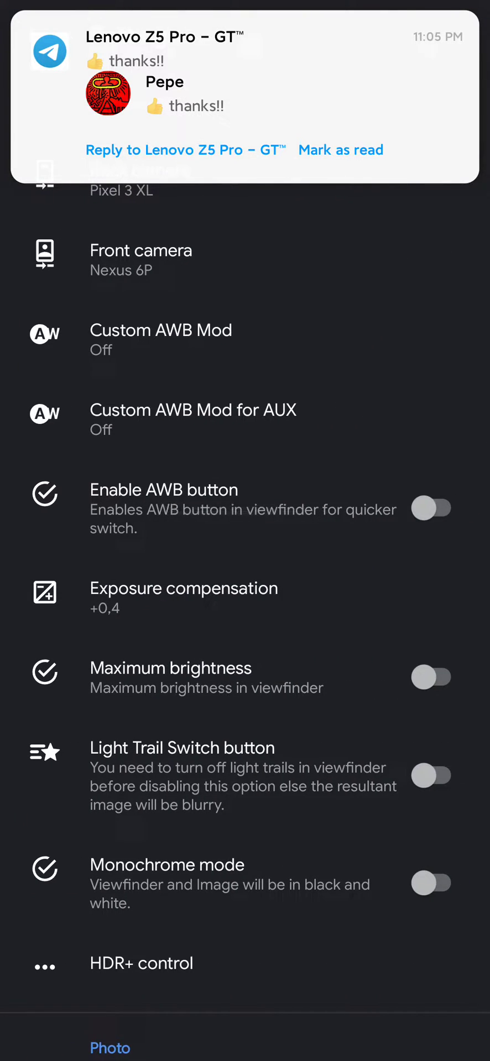
pyautogui.click(161, 338)
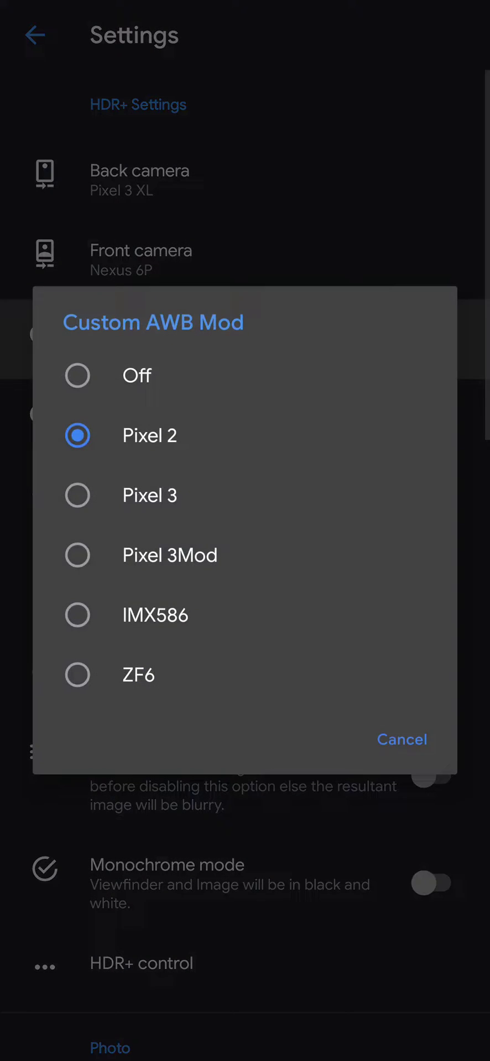
pyautogui.click(149, 495)
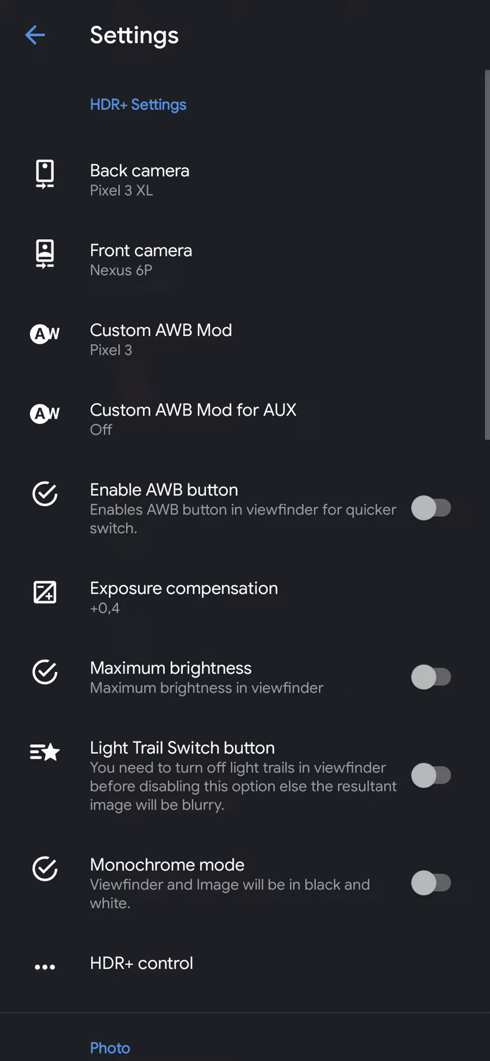
# - Set exposure compensation to +0,6 and go into HDR+ control
pyautogui.click(183, 597)
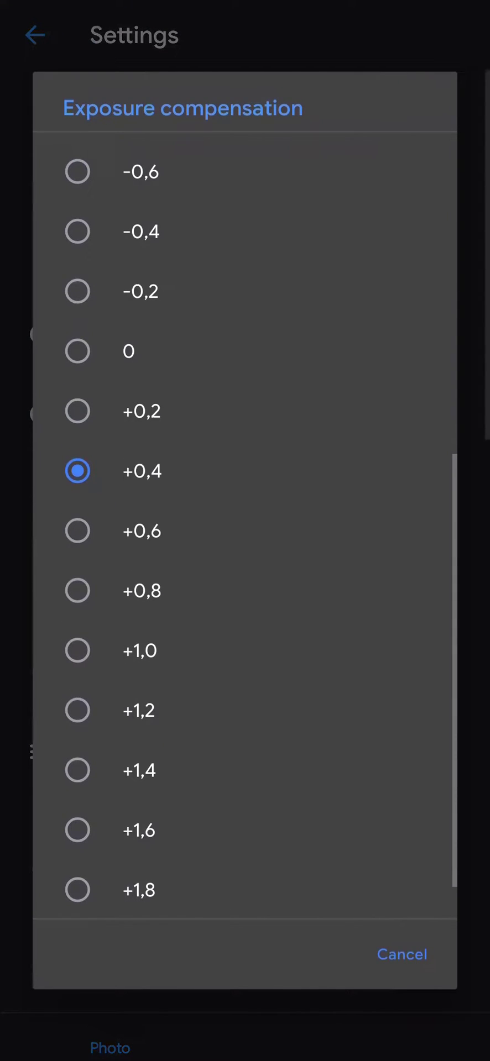
pyautogui.click(142, 531)
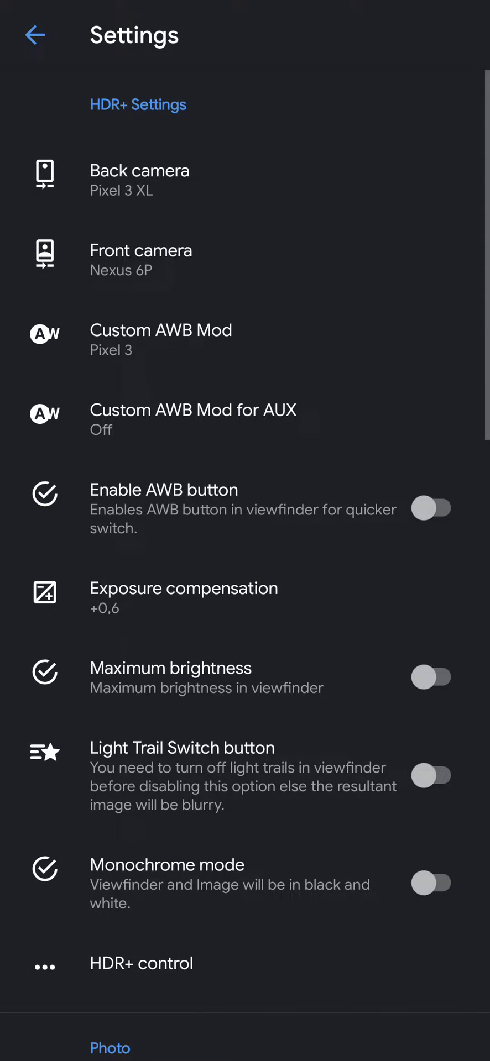
pyautogui.click(141, 964)
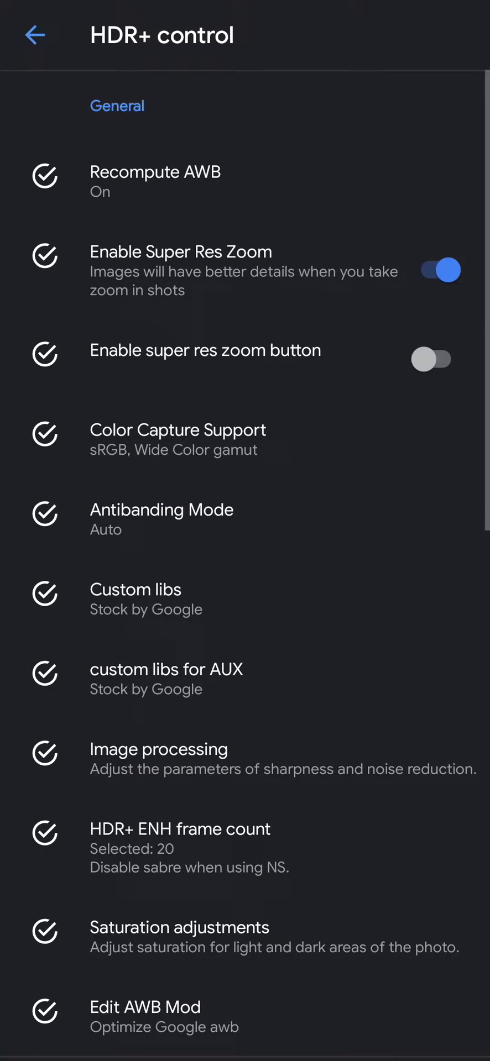
# - Review Custom libs and keep Stock by Google
pyautogui.click(135, 599)
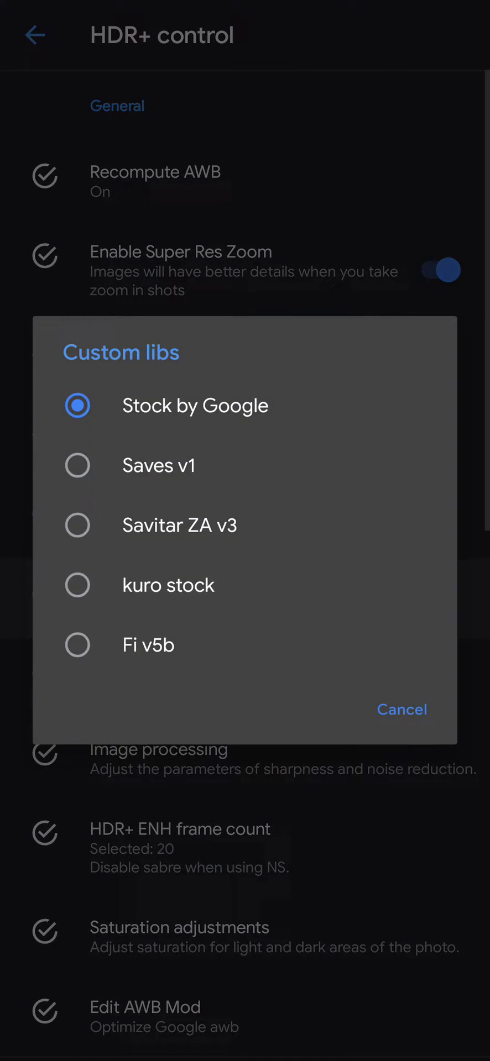
pyautogui.click(401, 709)
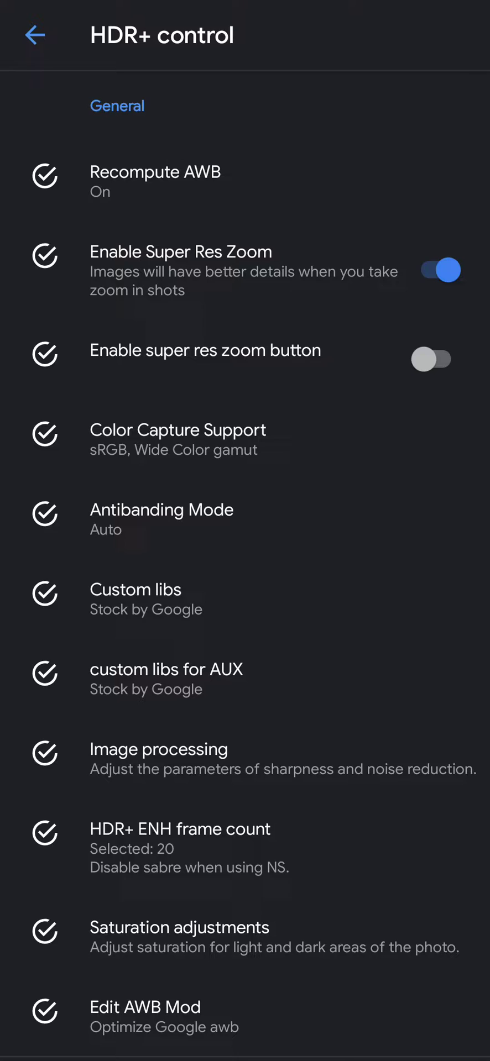
pyautogui.click(135, 598)
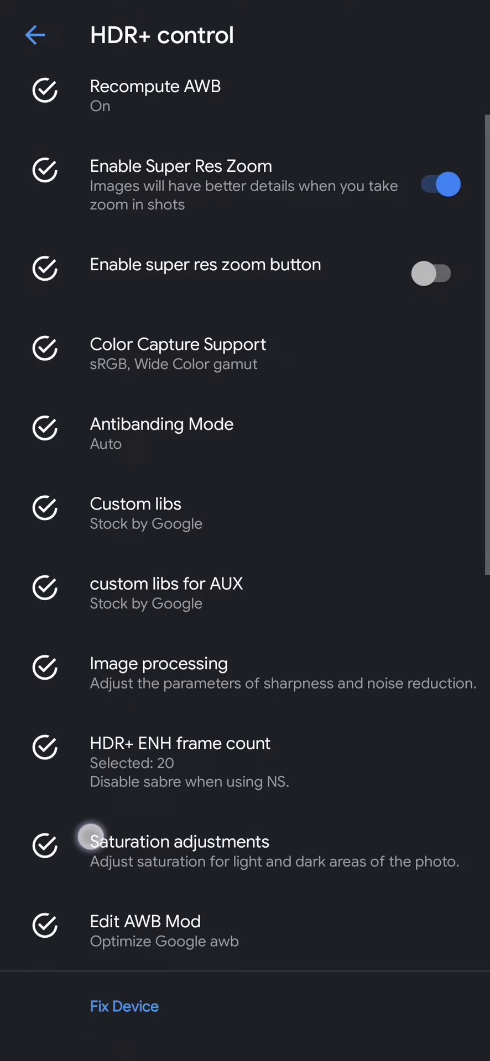
# - Check saturation values (highlight 1.0, shadow 1.6), then enter Image processing settings
pyautogui.click(179, 841)
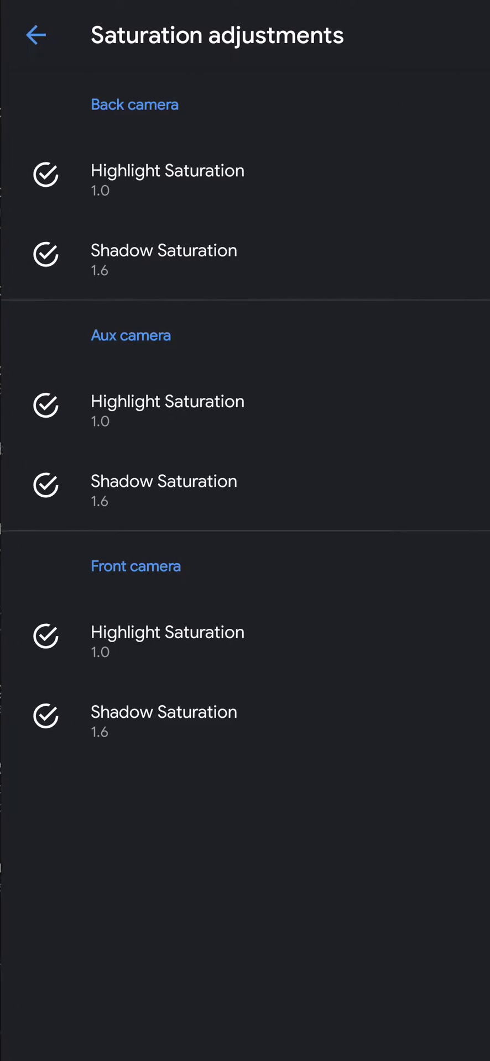
pyautogui.click(167, 177)
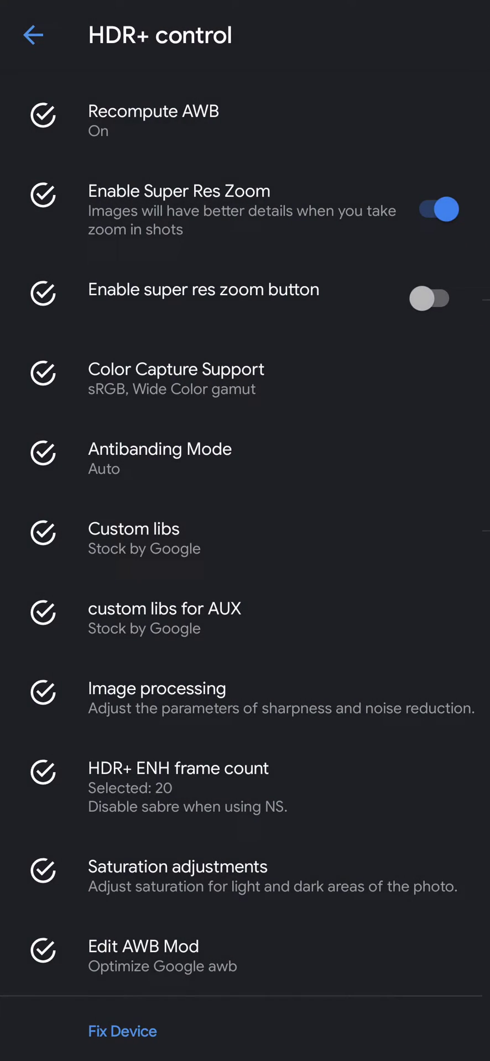
pyautogui.scroll(-3)
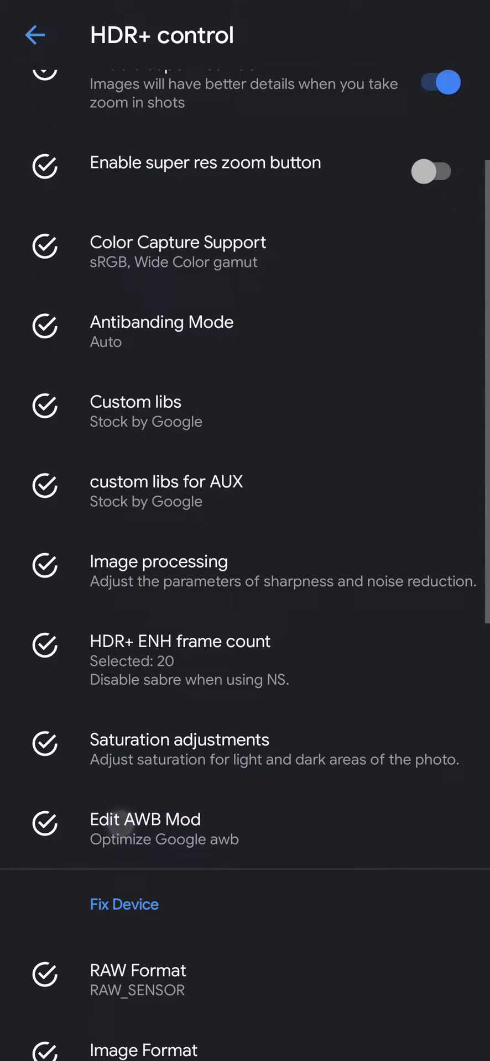
pyautogui.click(159, 570)
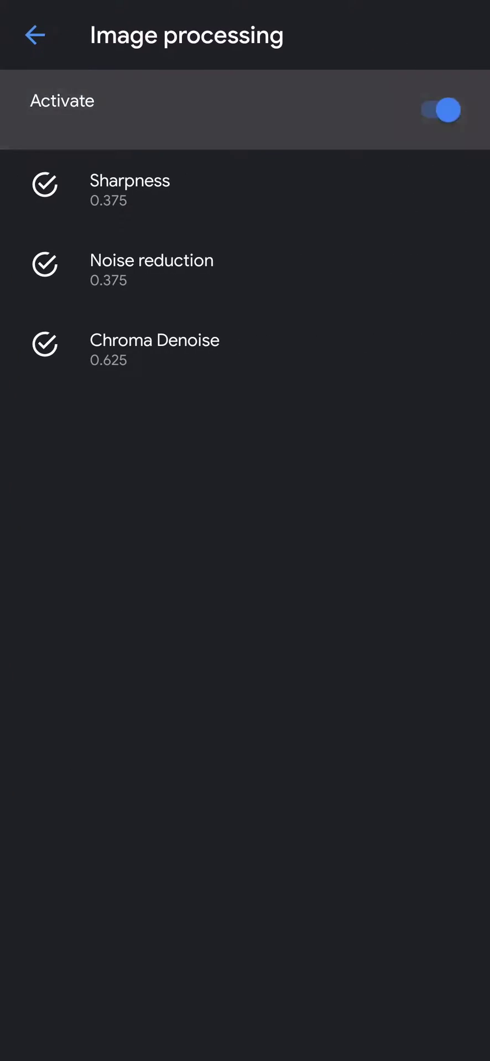
# - Review the sharpness choices, keeping 0.375, and return to HDR+ control
pyautogui.click(129, 188)
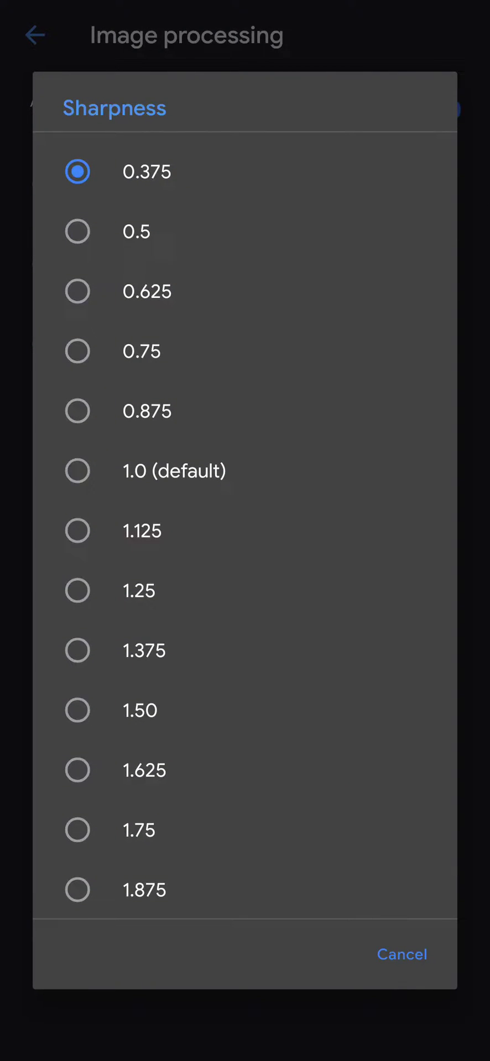
pyautogui.click(142, 650)
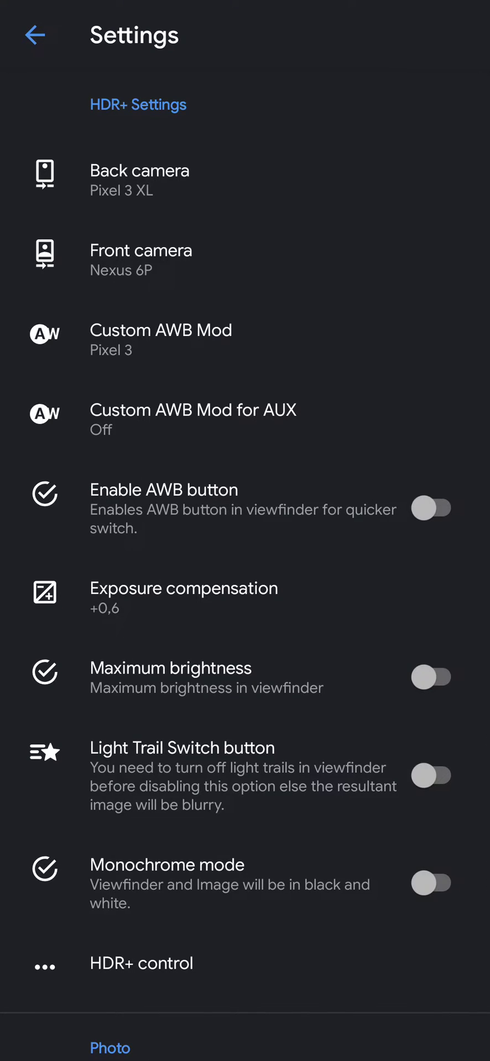
pyautogui.click(141, 963)
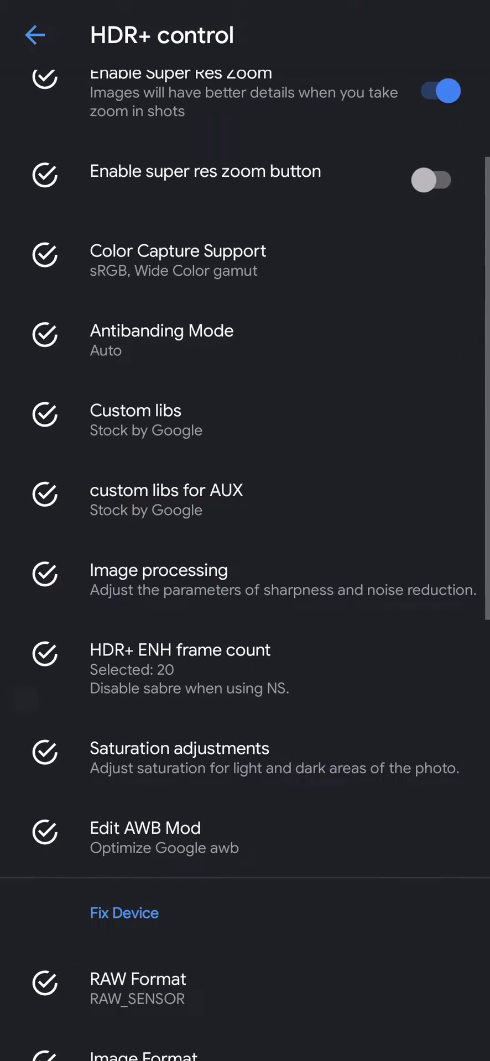
# - Switch off Enable Super Res Zoom in HDR+ control
pyautogui.scroll(-3)
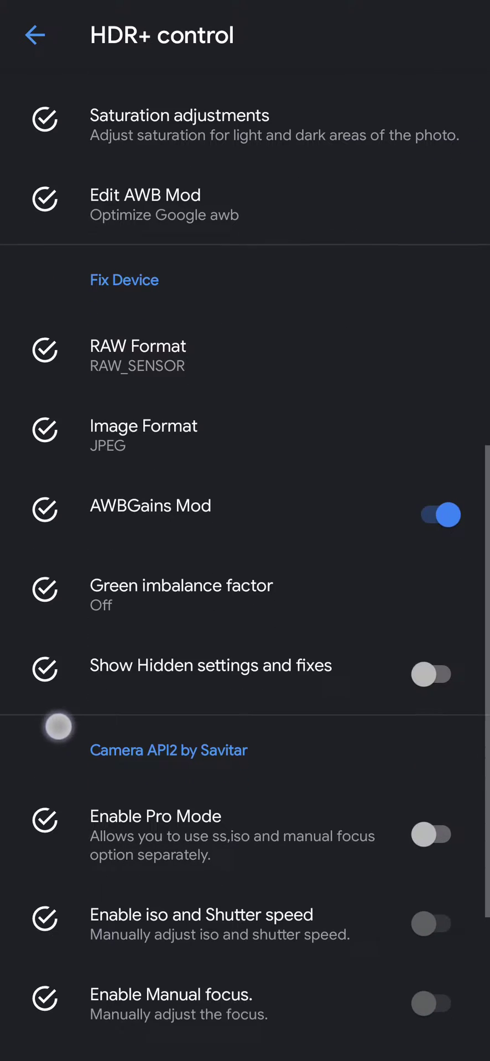
pyautogui.scroll(-3)
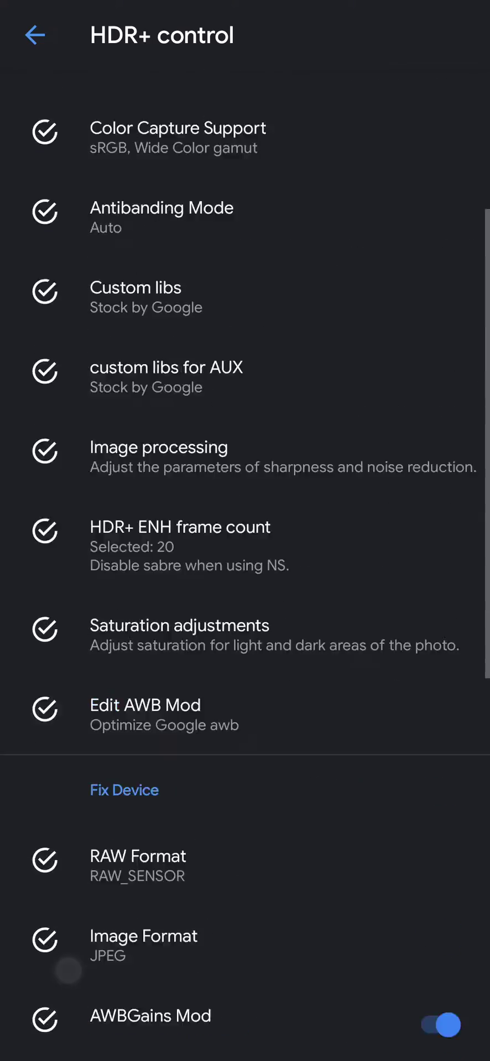
pyautogui.scroll(3)
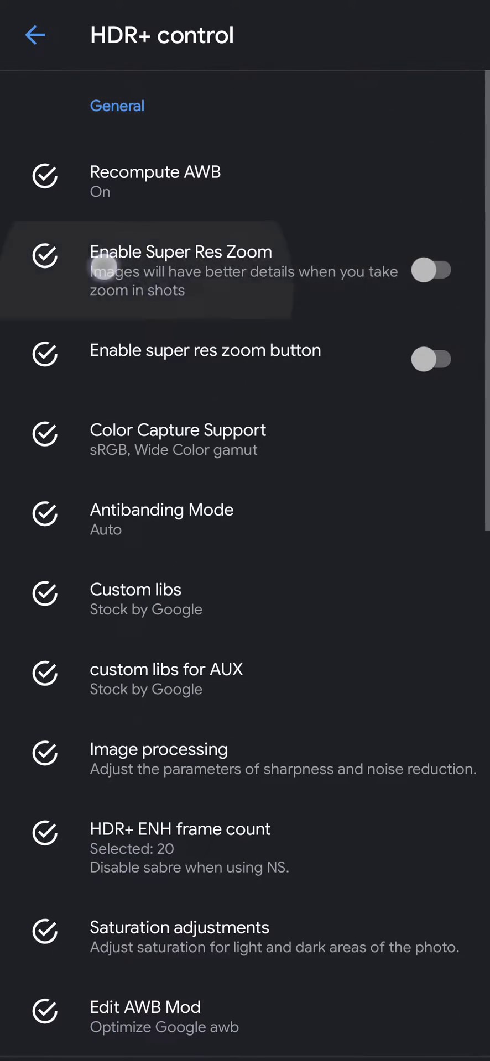
pyautogui.click(431, 270)
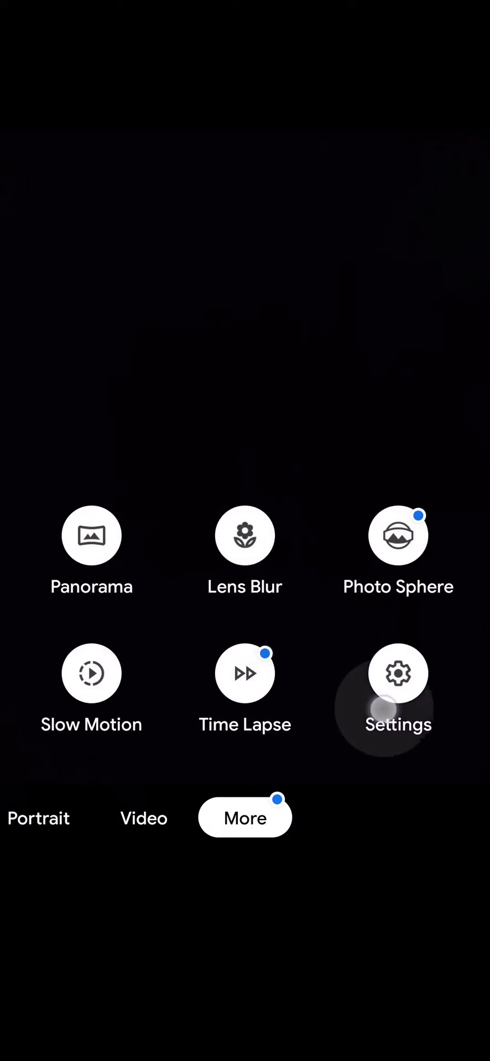
# - Set Lens blur resolution to medium and go to the Photo Advanced settings
pyautogui.click(397, 672)
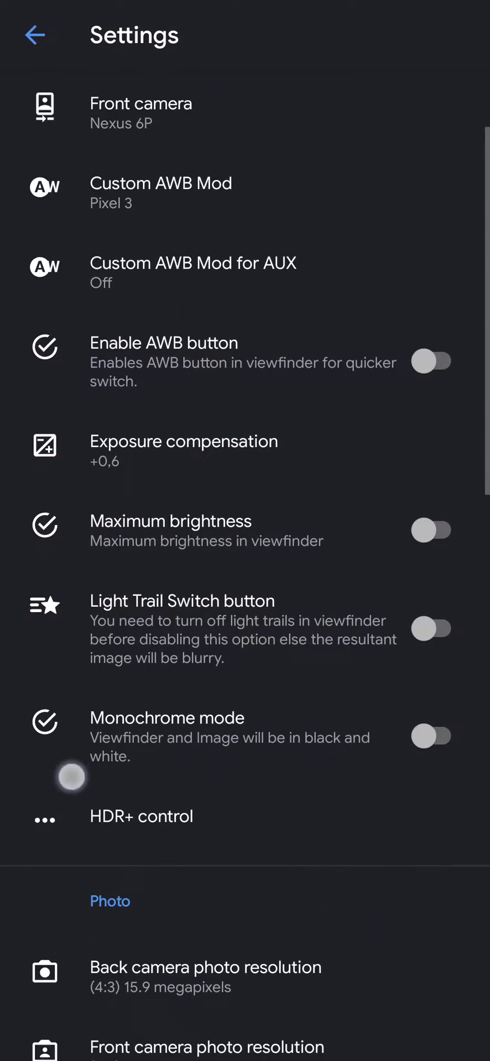
pyautogui.scroll(-3)
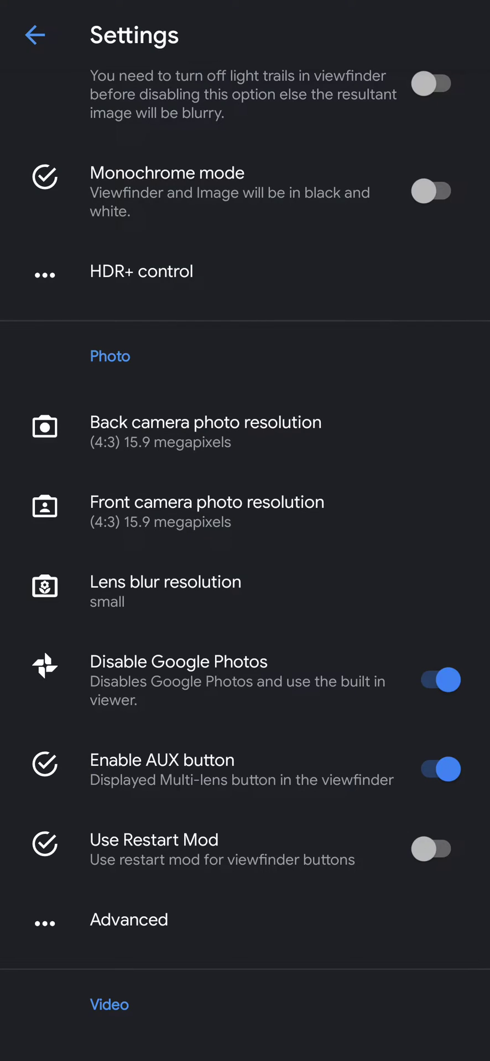
pyautogui.click(165, 591)
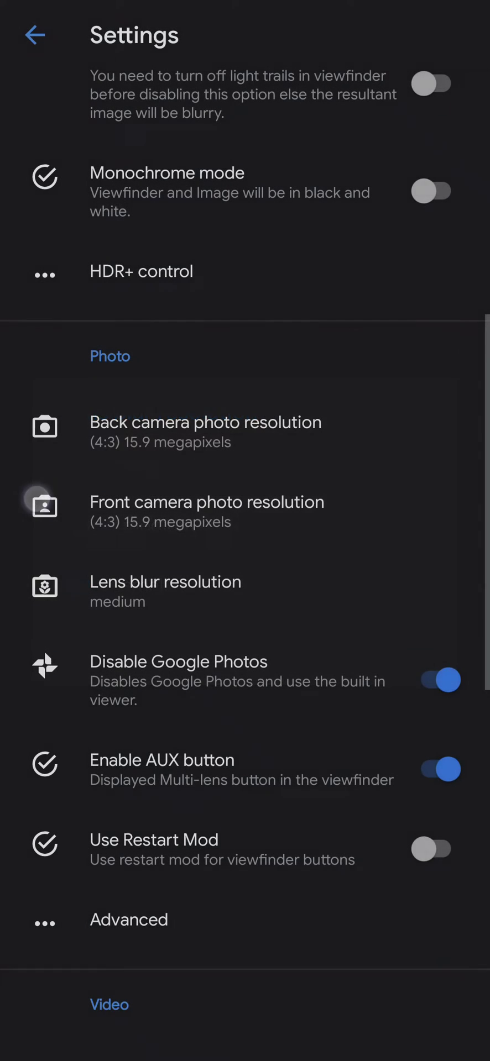
pyautogui.scroll(-3)
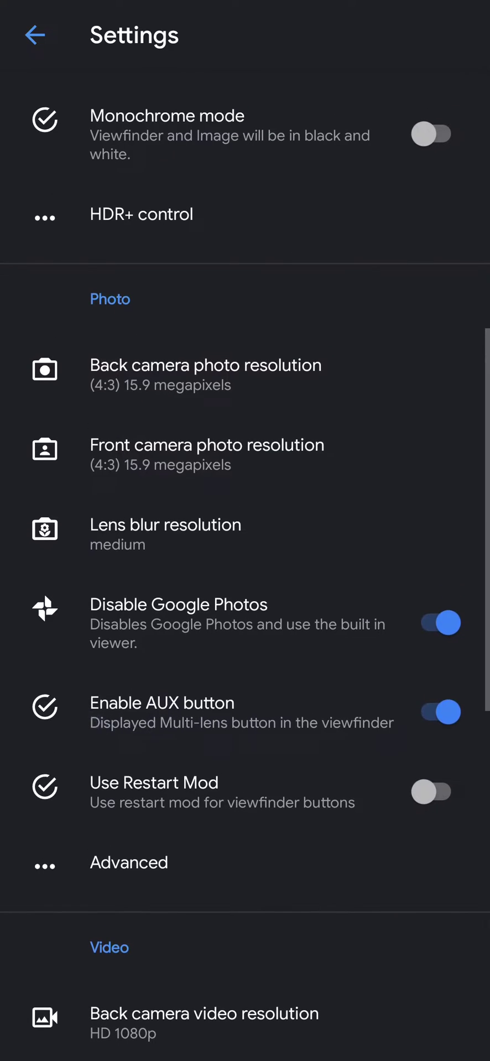
pyautogui.click(129, 863)
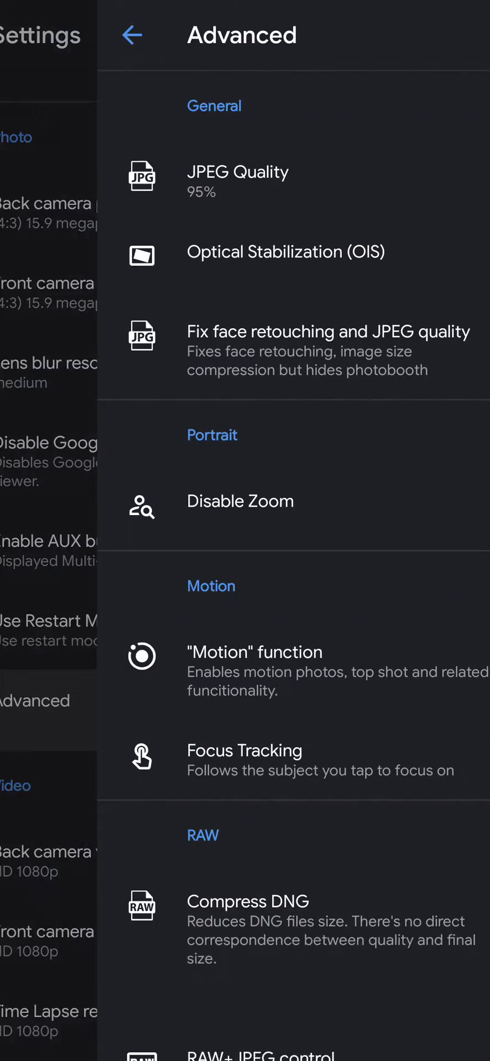
# - Set JPEG quality to 100% and check the video advanced options (bitrate Auto)
pyautogui.click(236, 180)
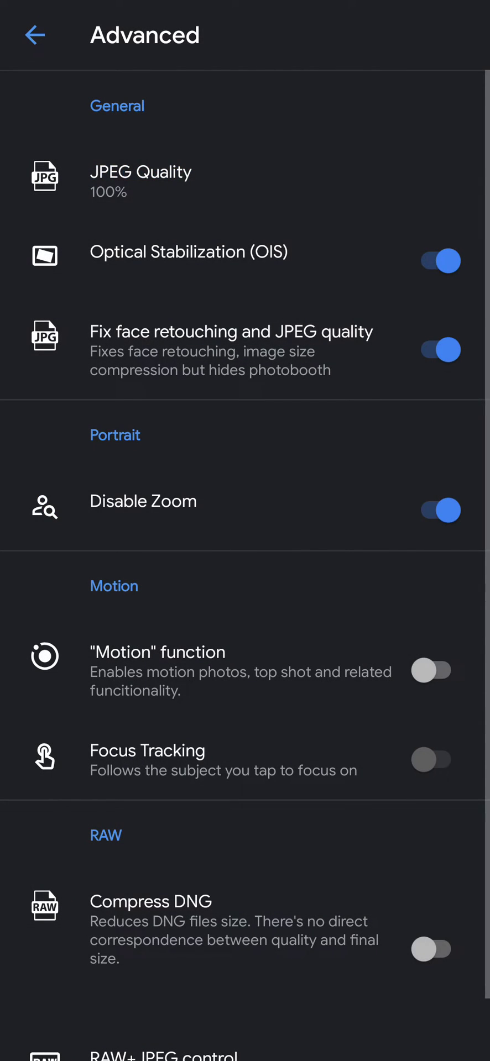
pyautogui.click(34, 35)
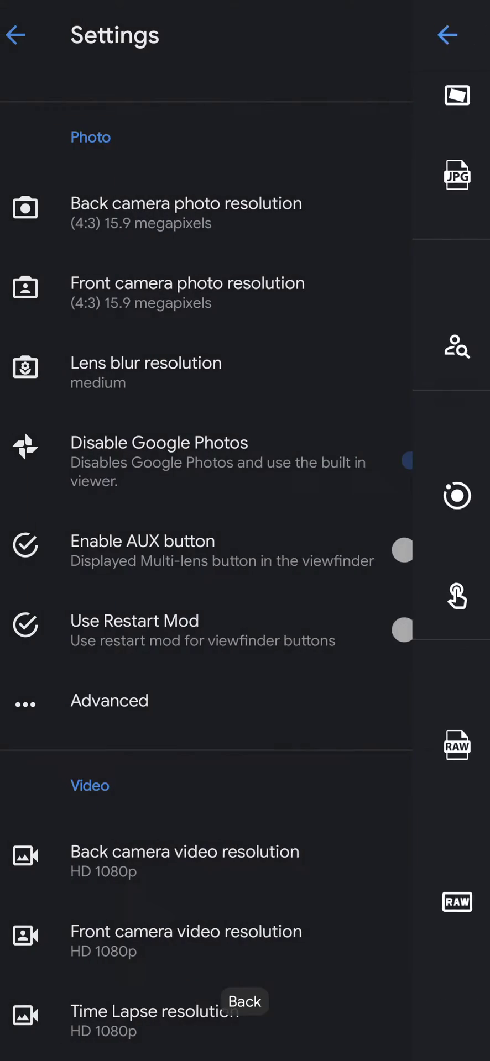
pyautogui.click(109, 701)
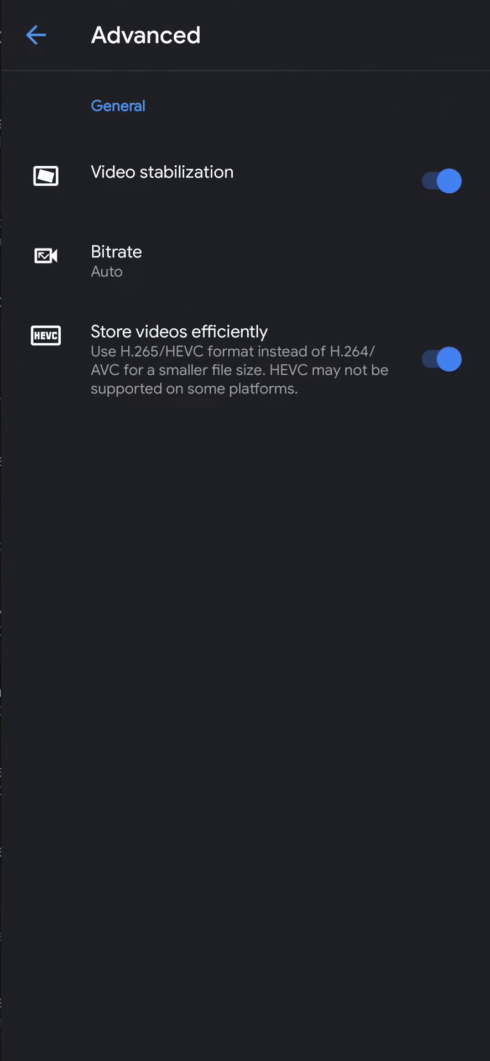
pyautogui.click(35, 34)
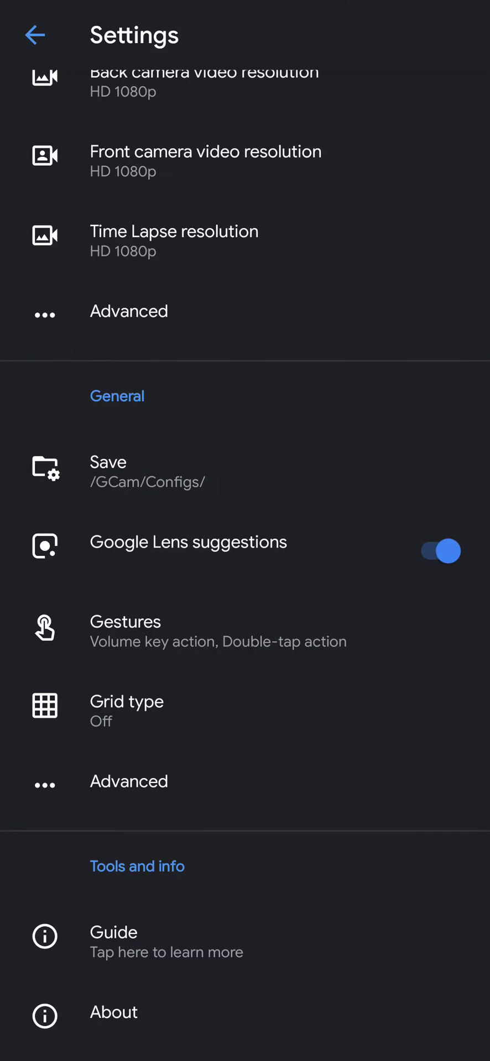
# - Show the About page confirming version v1.2a-v6.2 final
pyautogui.click(114, 1012)
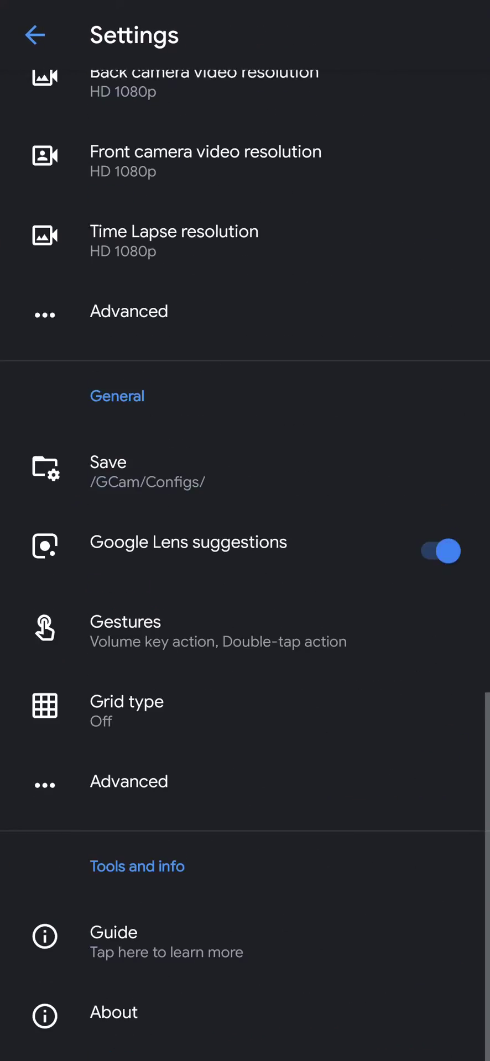
pyautogui.click(113, 1012)
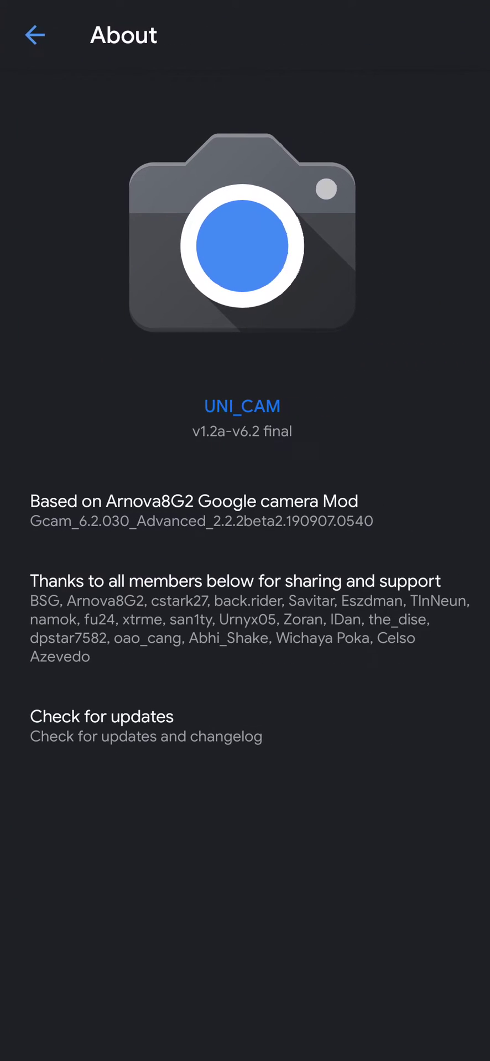